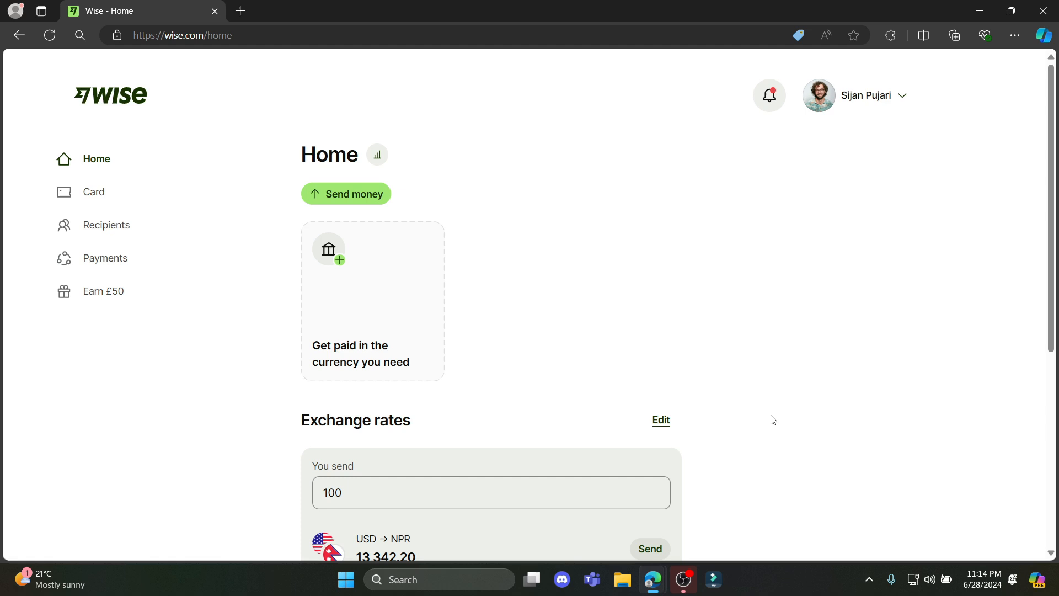
pyautogui.moveTo(756, 384)
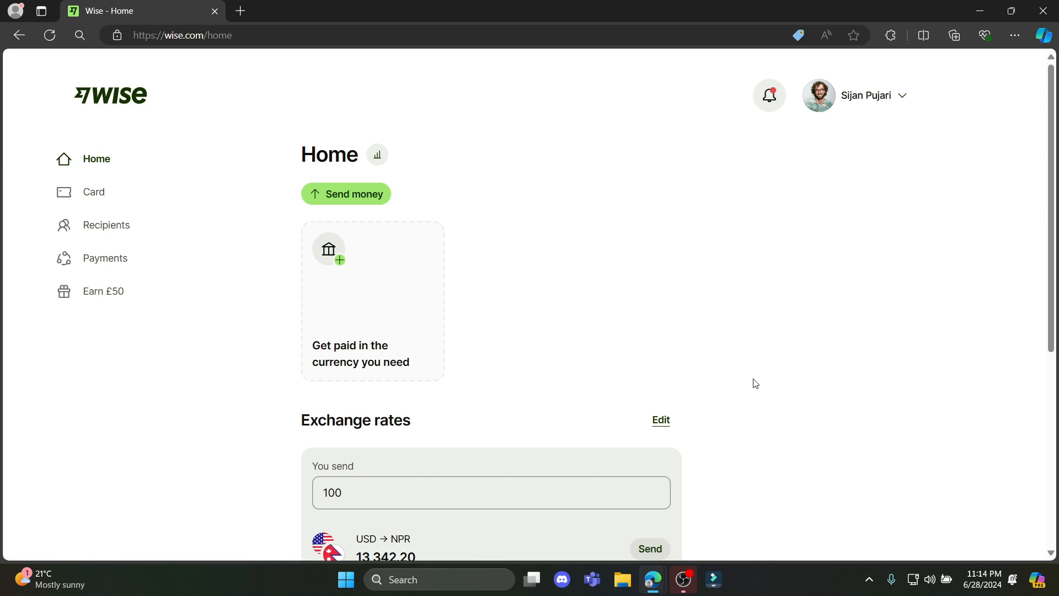
pyautogui.moveTo(809, 362)
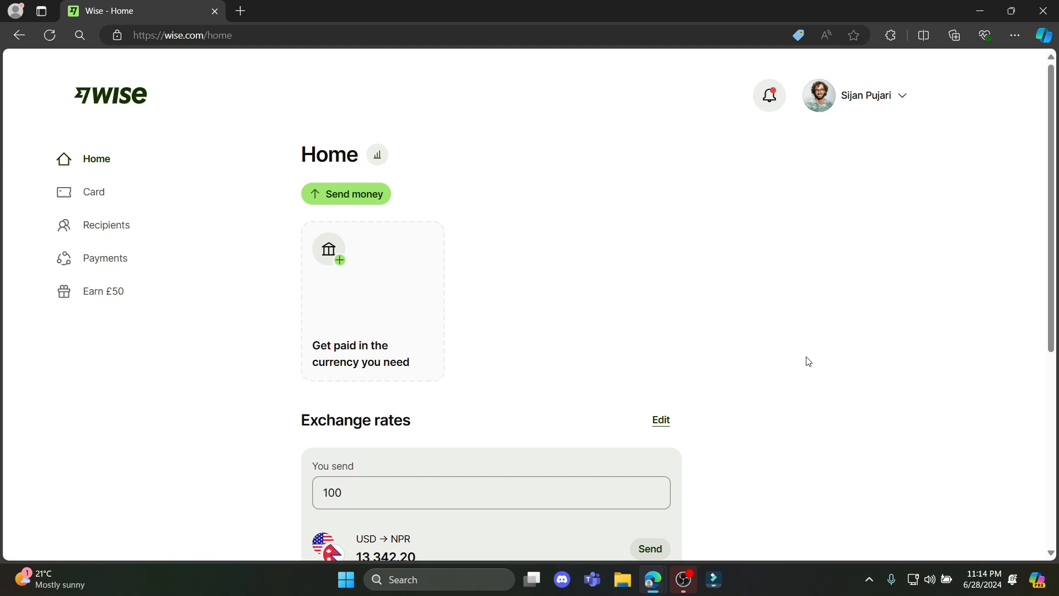
pyautogui.moveTo(829, 128)
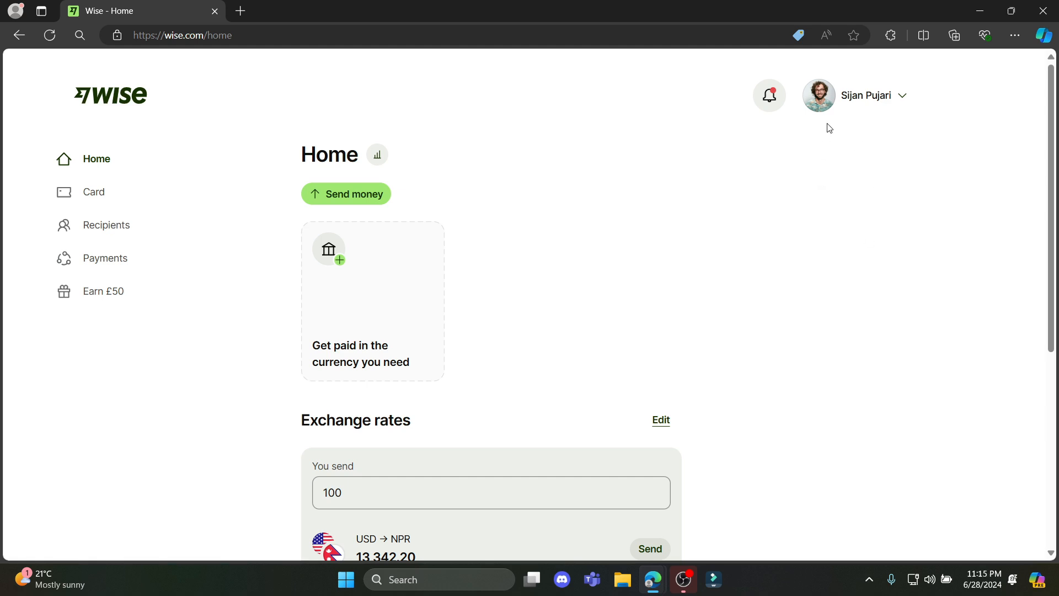
pyautogui.moveTo(374, 51)
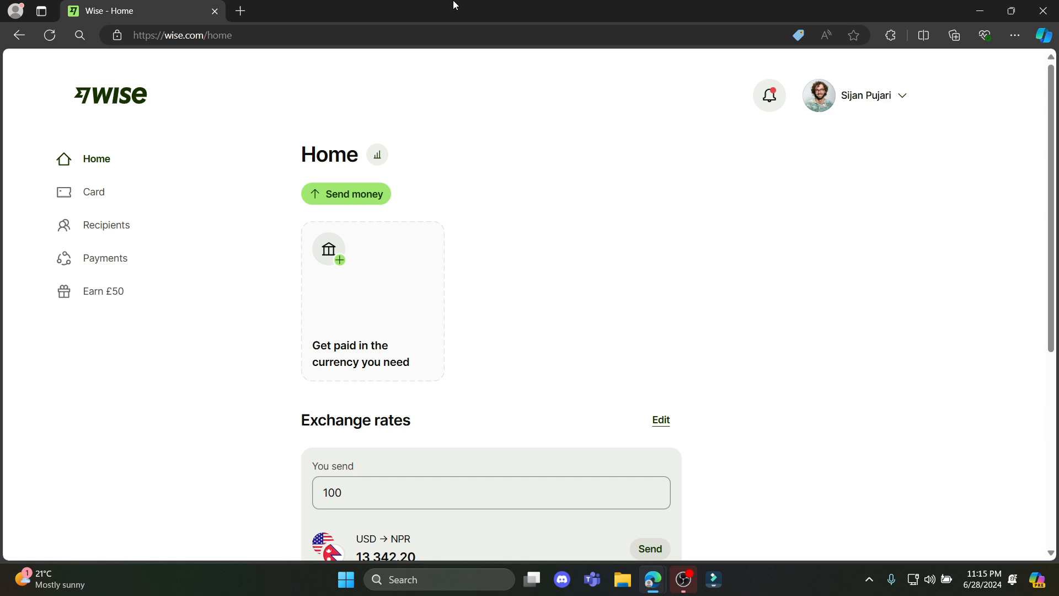
pyautogui.moveTo(885, 136)
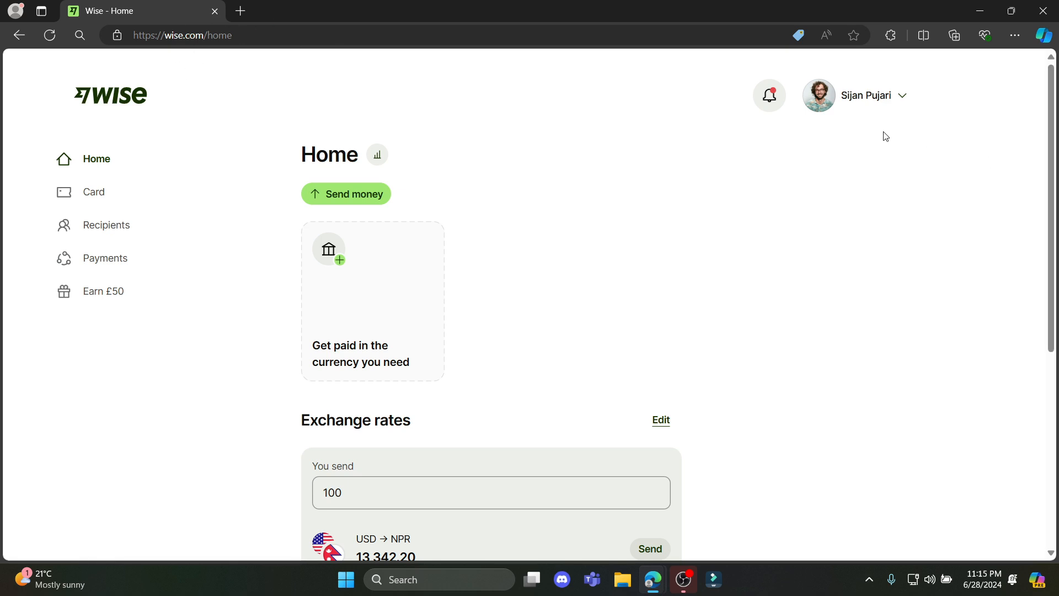
# Step: Go to account Settings from the profile menu and scroll down to API tokens
pyautogui.click(872, 94)
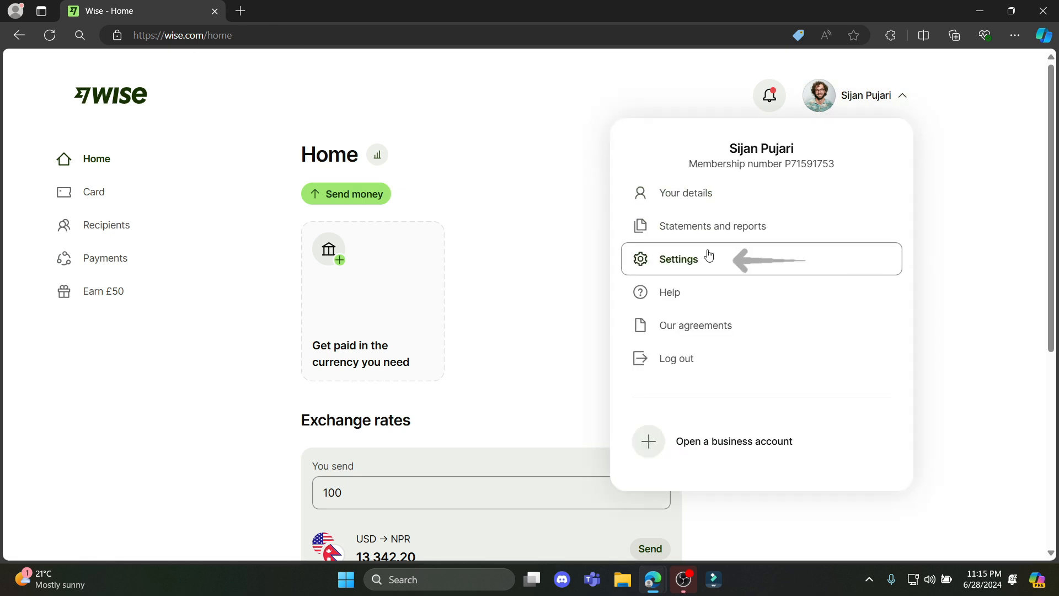
pyautogui.click(678, 258)
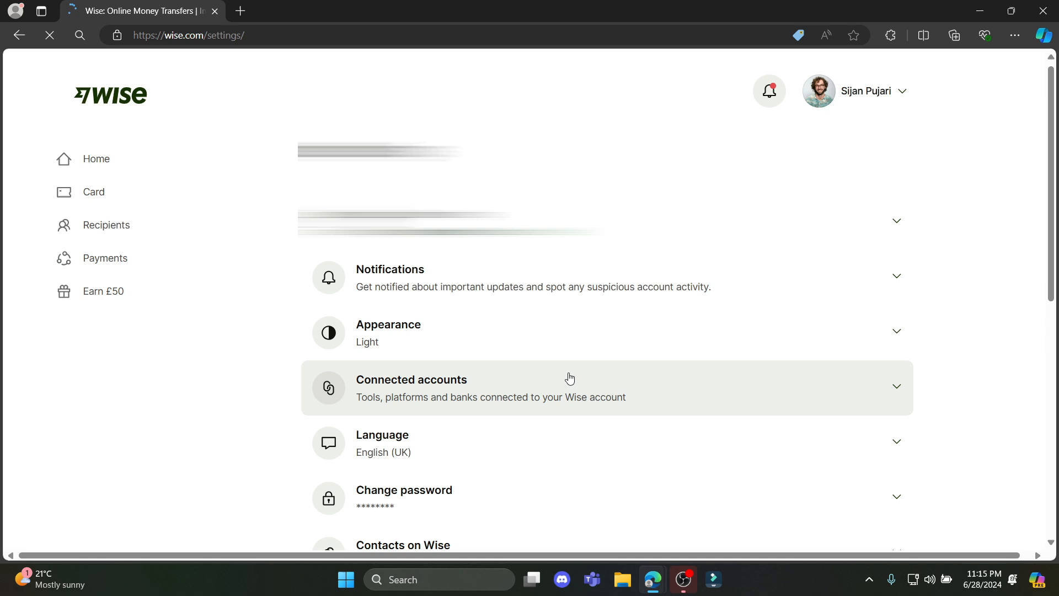
pyautogui.scroll(-3)
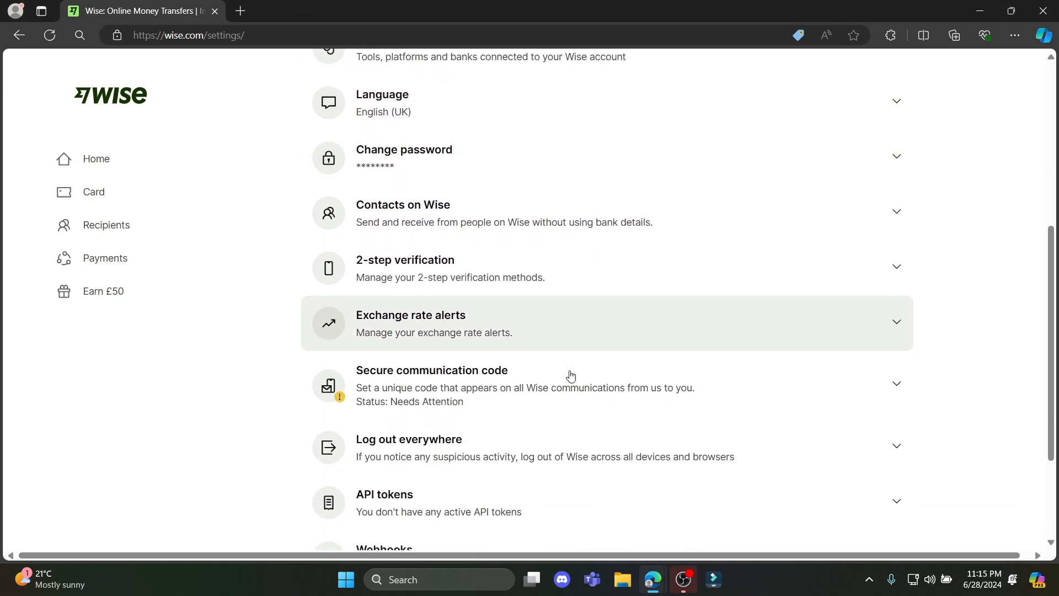
pyautogui.scroll(-3)
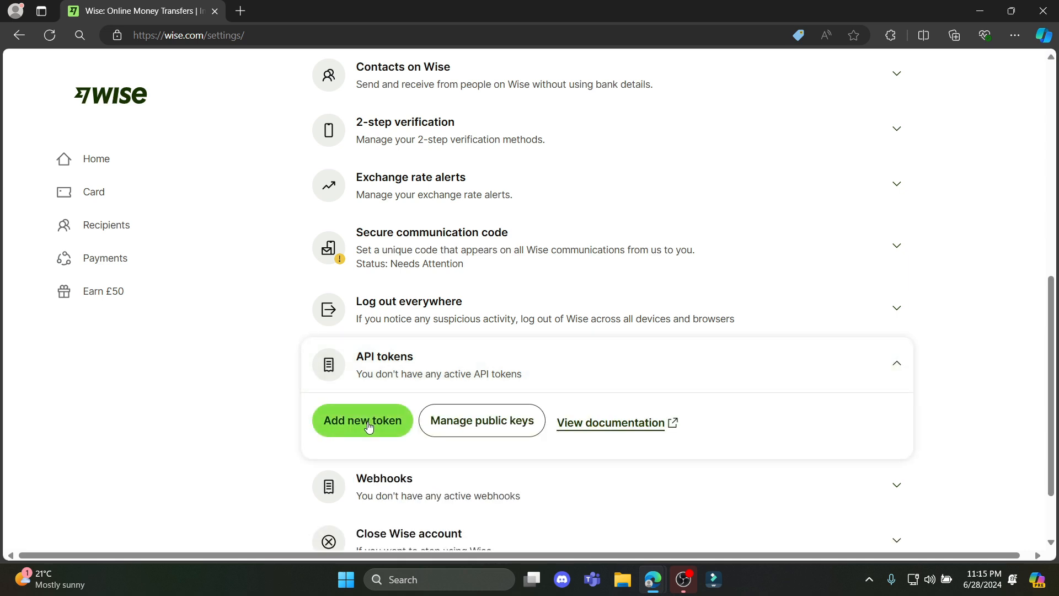
# Step: Start a new API token named 'Token 1' with Full access selected
pyautogui.click(362, 421)
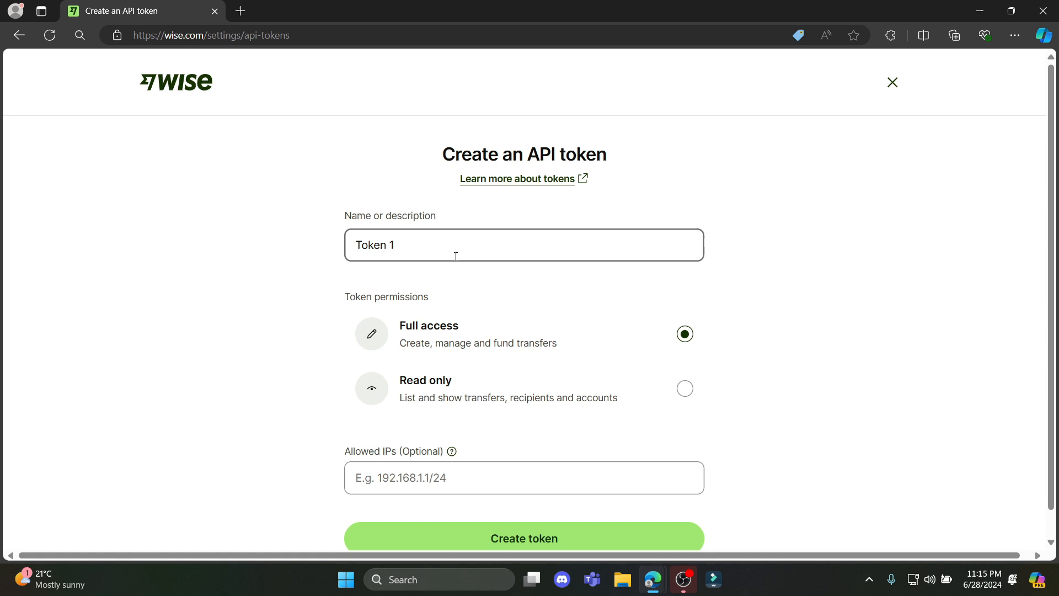
pyautogui.click(424, 245)
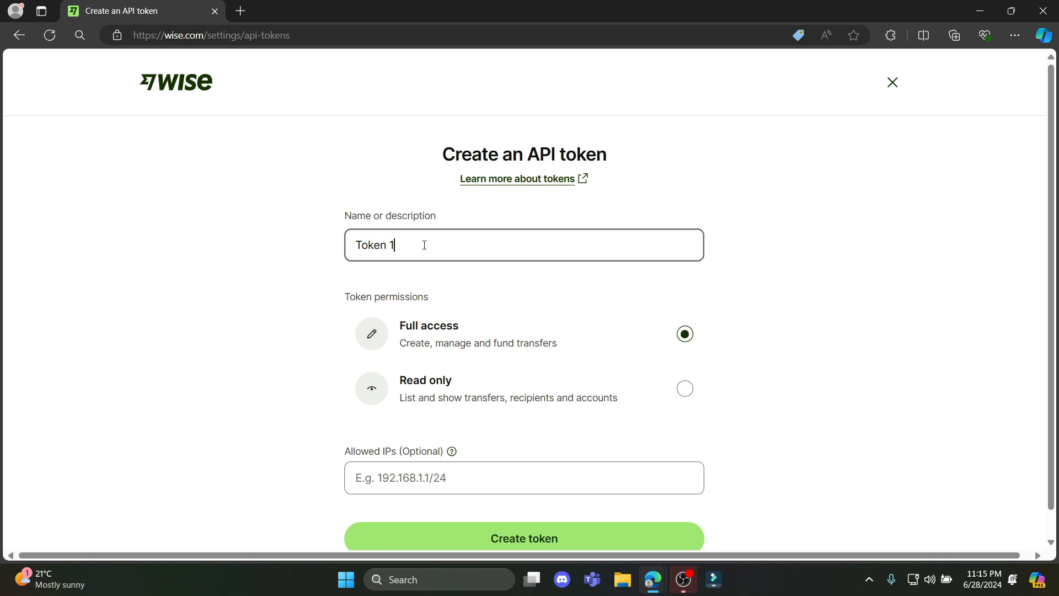
pyautogui.scroll(-3)
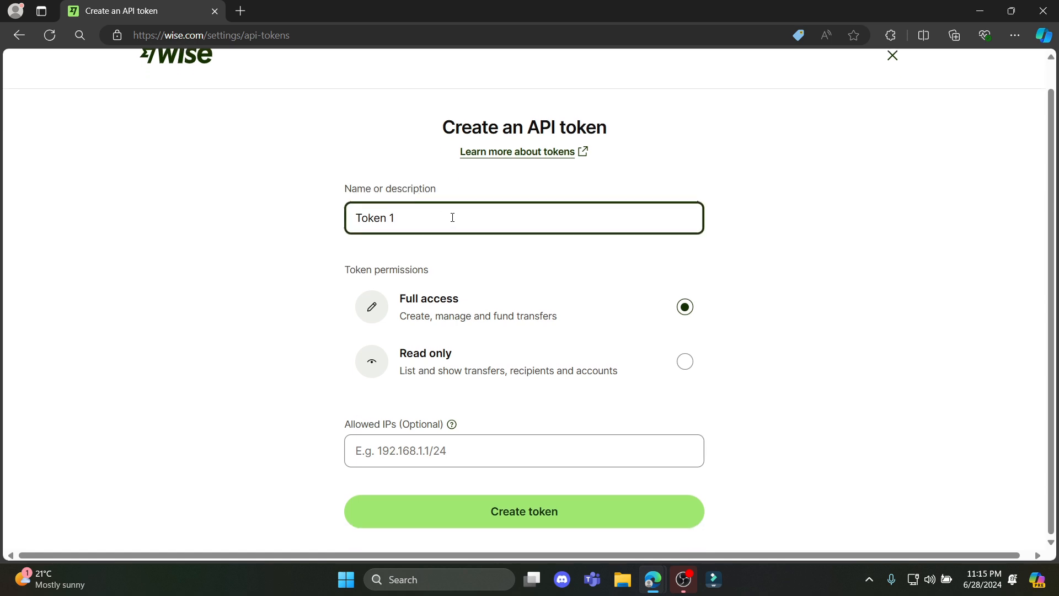
pyautogui.moveTo(389, 290)
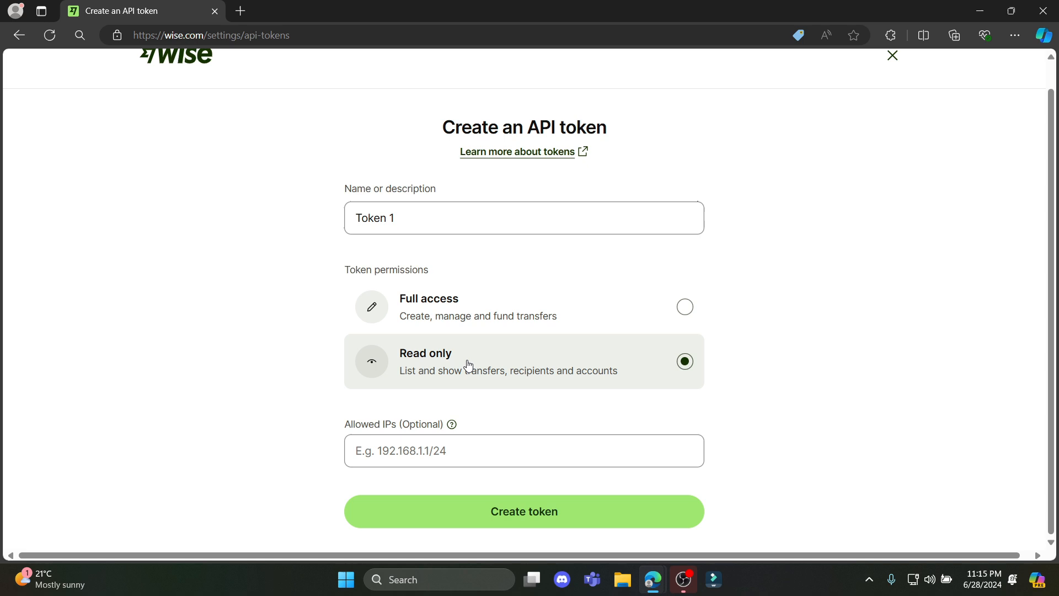
pyautogui.moveTo(487, 315)
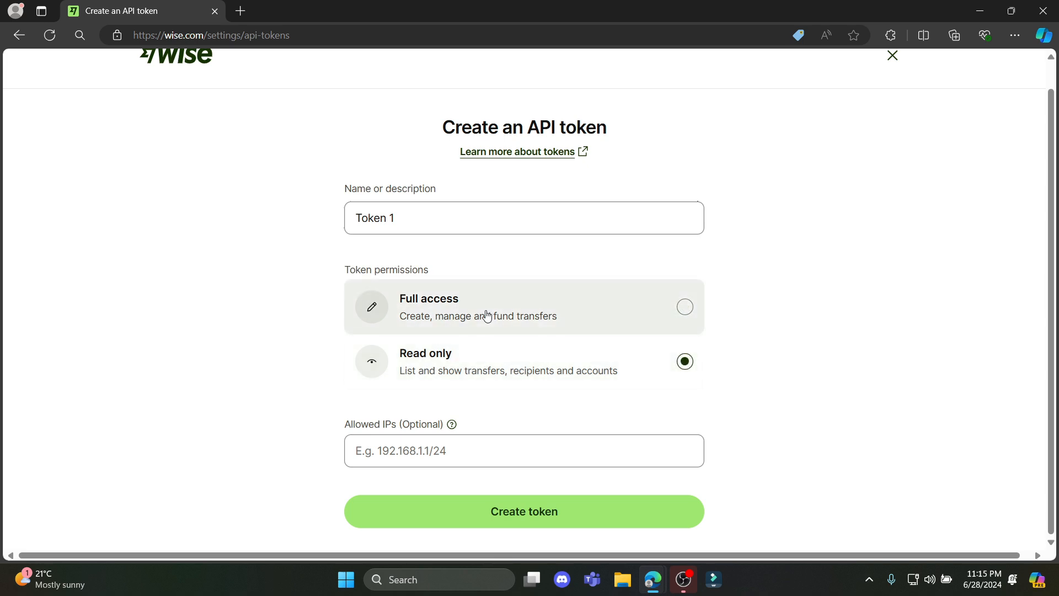
pyautogui.click(684, 307)
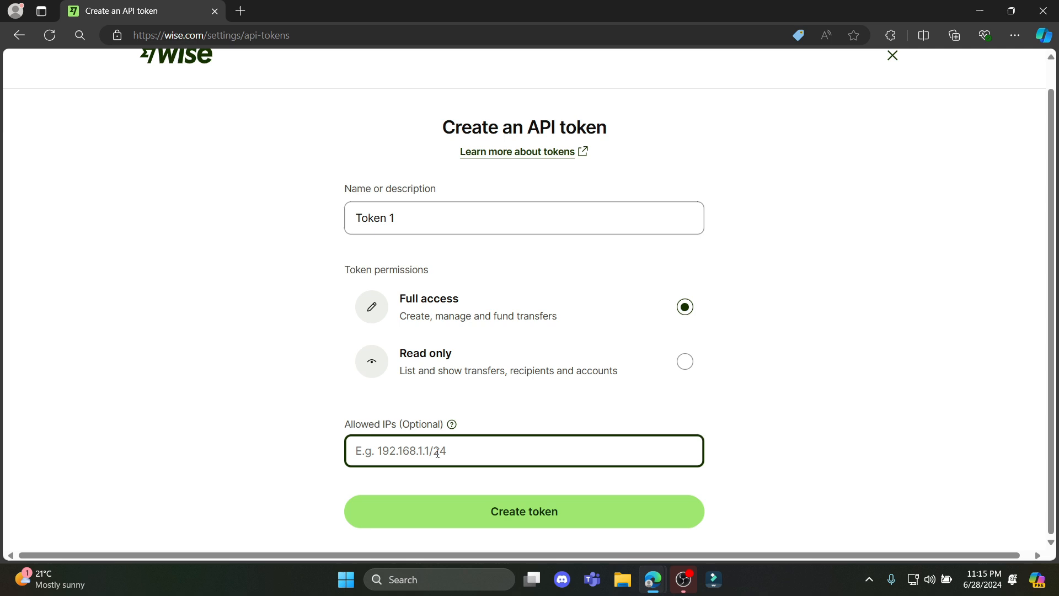
# Step: Enter allowed IP 192.168.2.3, fix the invalid IP error, and create the token
pyautogui.write('192.168.2.3')
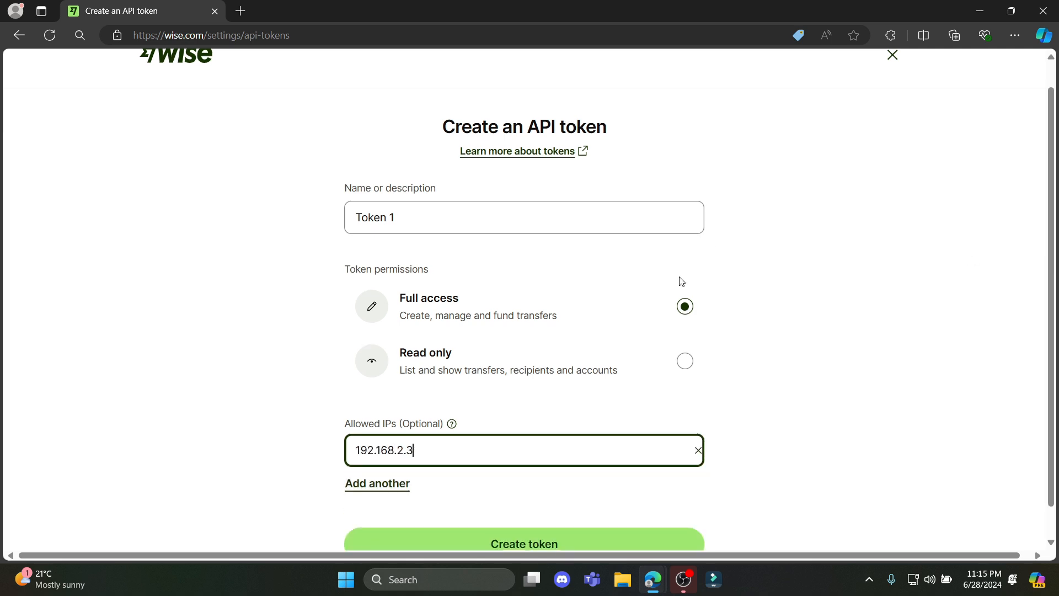
pyautogui.click(524, 542)
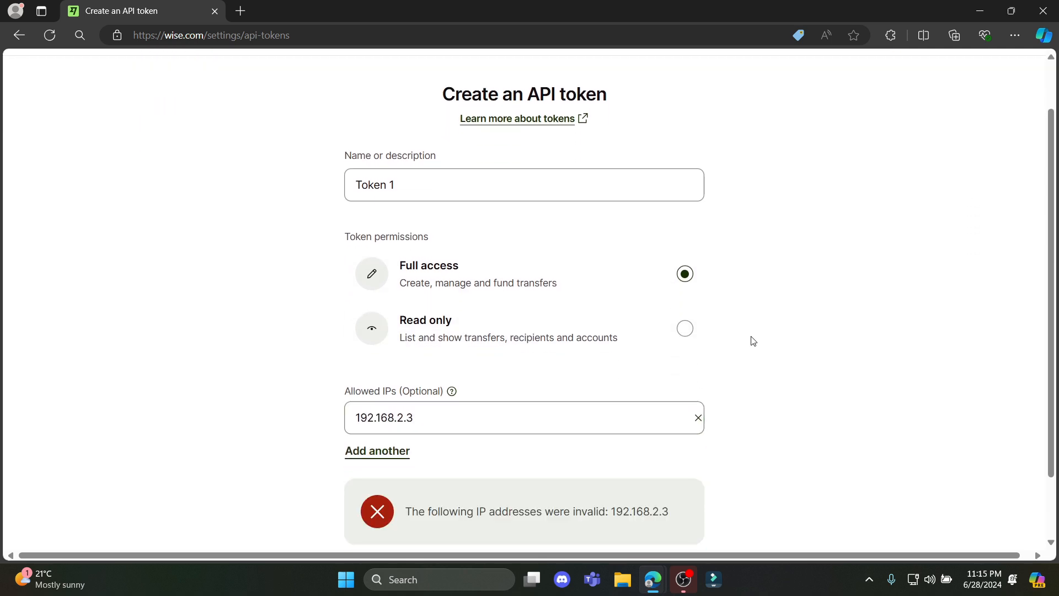
pyautogui.scroll(-3)
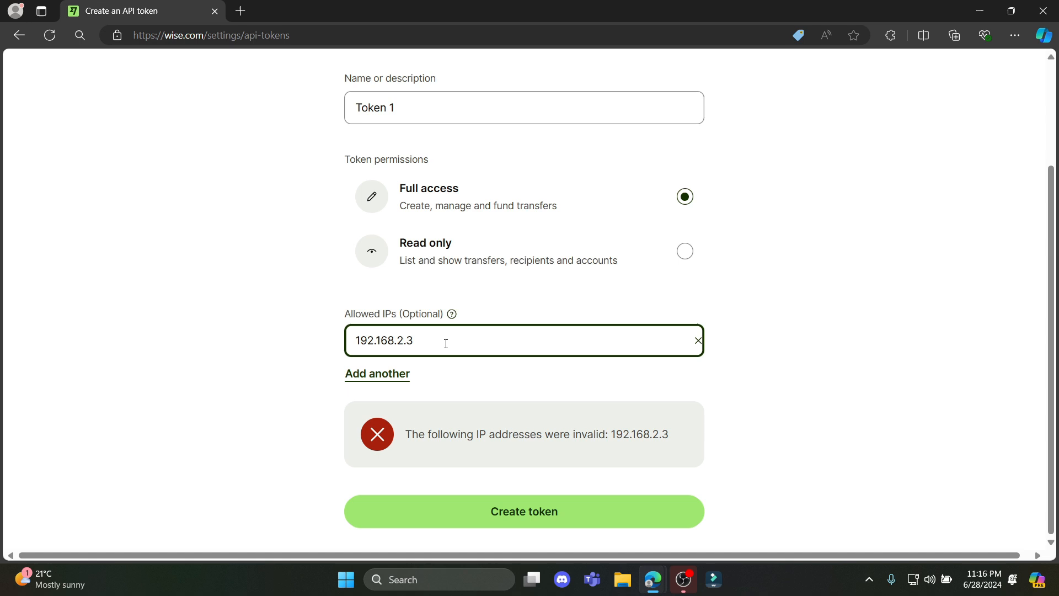
pyautogui.write('.234')
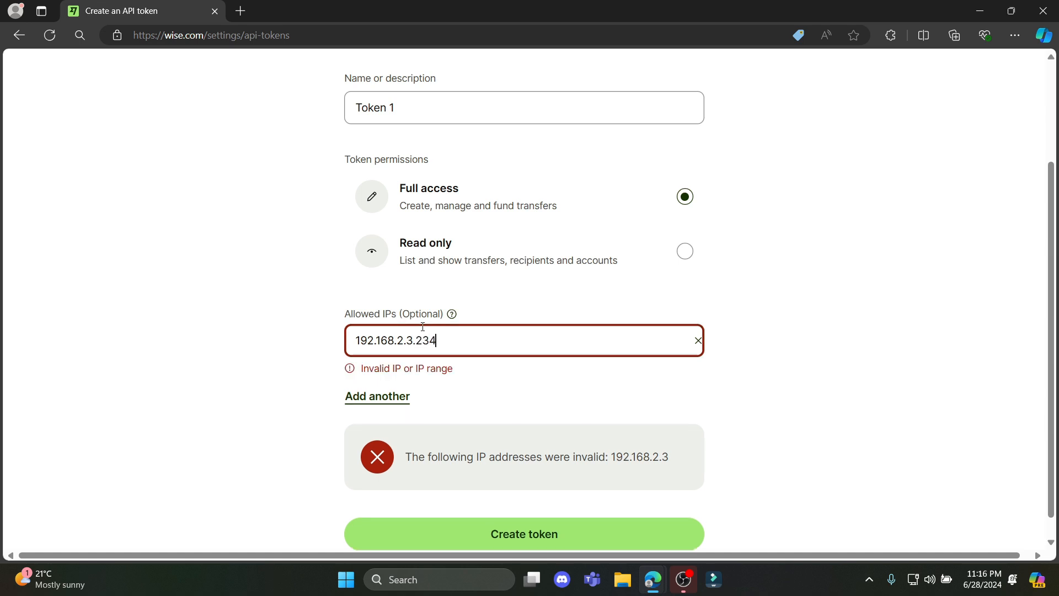
pyautogui.write('.33')
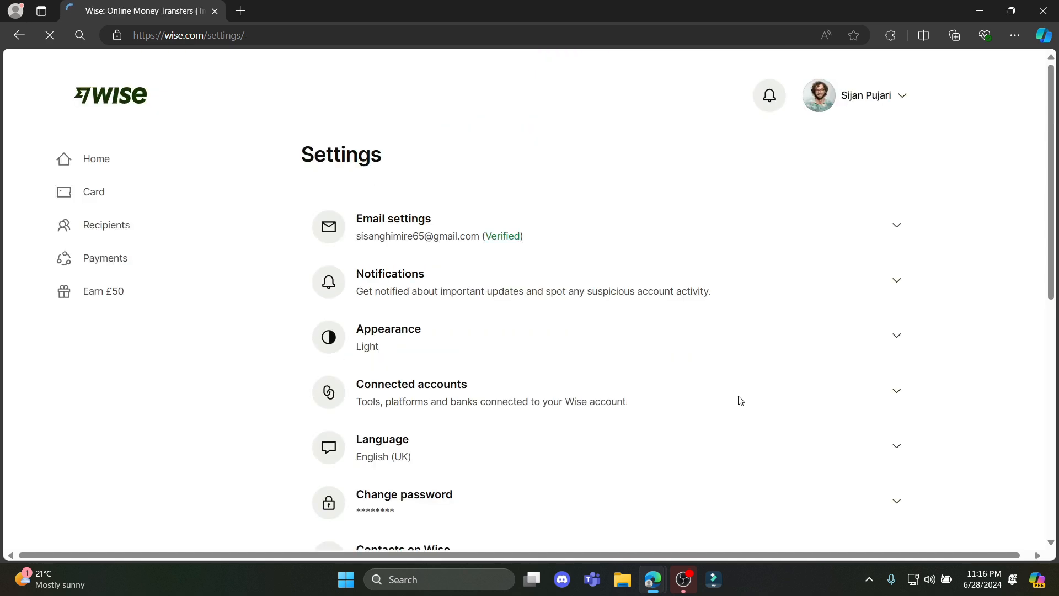
# Step: Scroll to Token 1 under API tokens, try Reveal key, and dismiss the password check
pyautogui.scroll(-3)
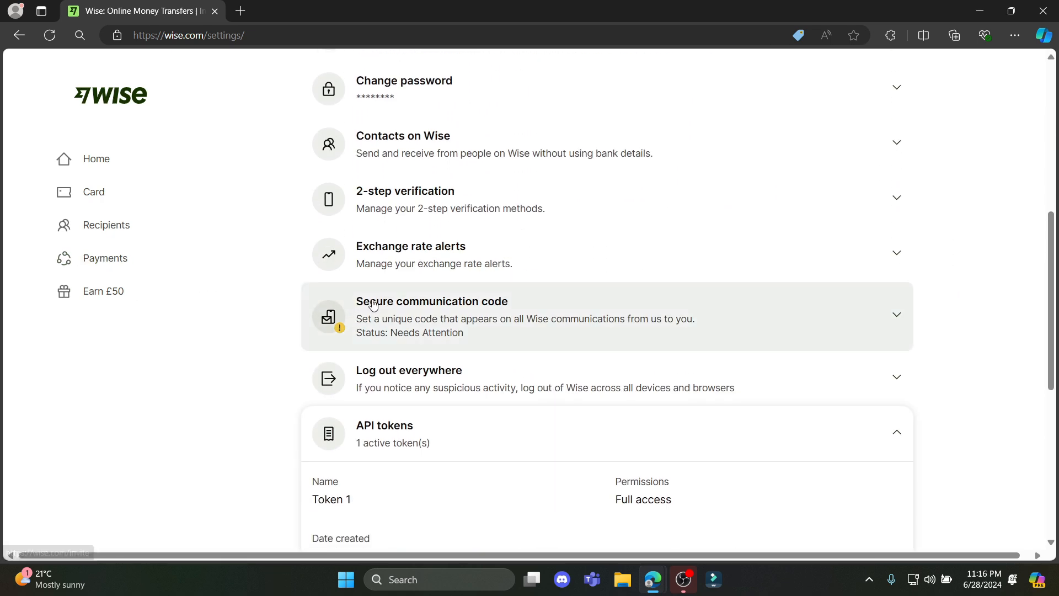
pyautogui.scroll(-3)
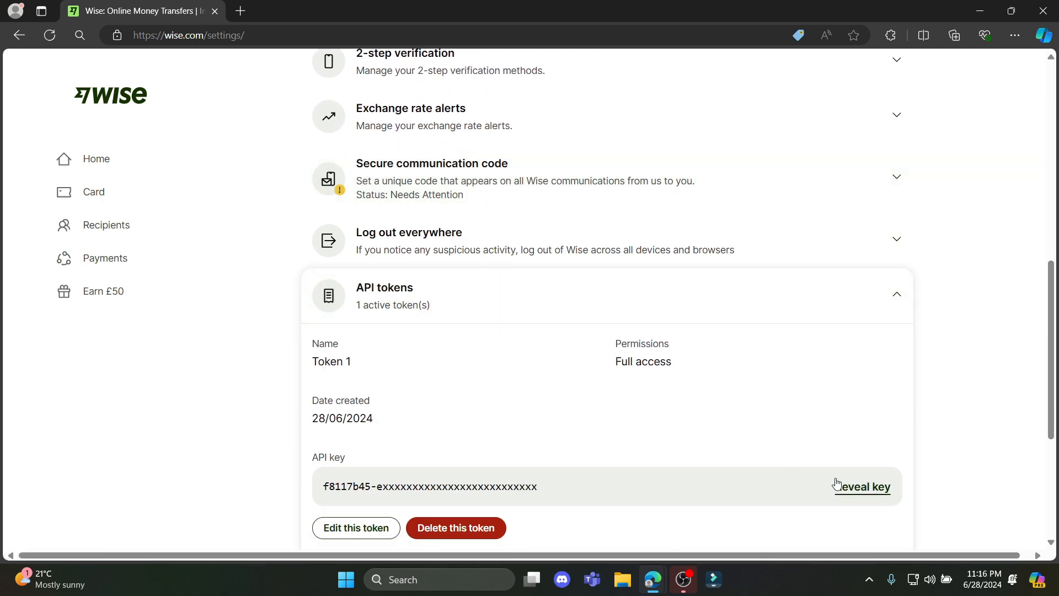
pyautogui.click(867, 487)
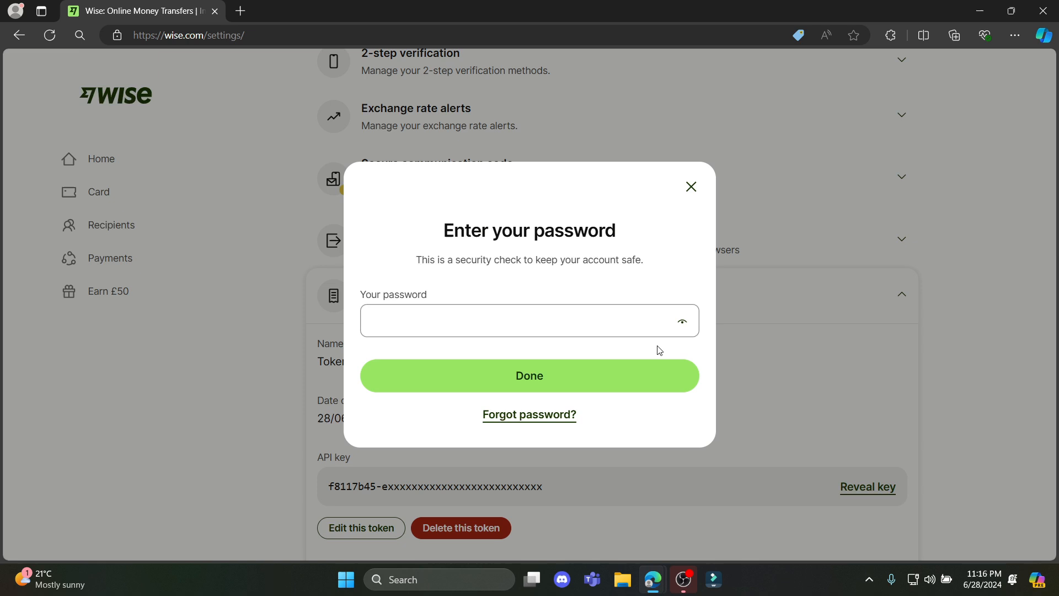
pyautogui.click(690, 186)
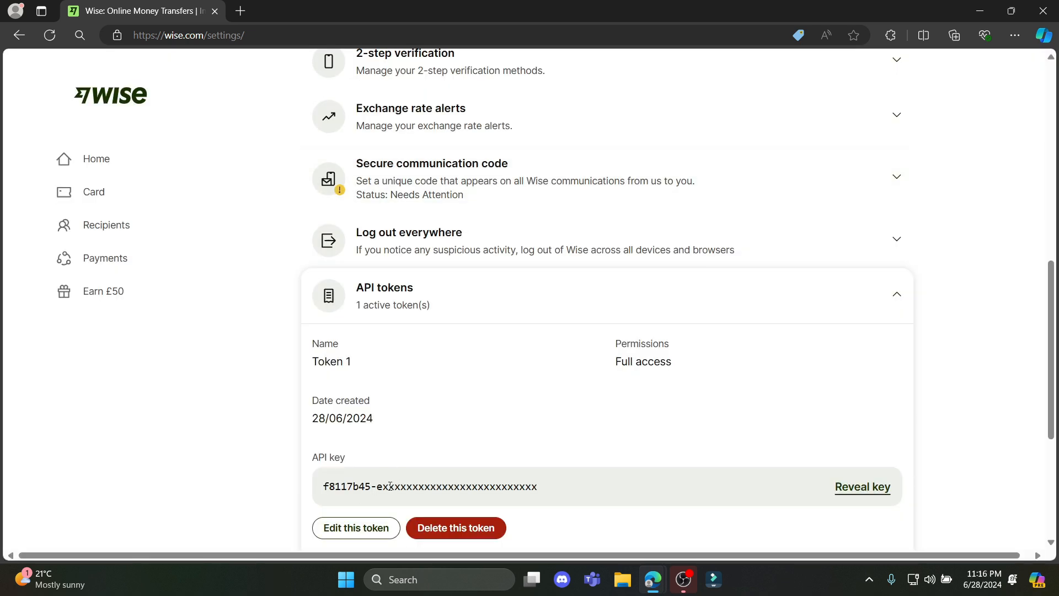